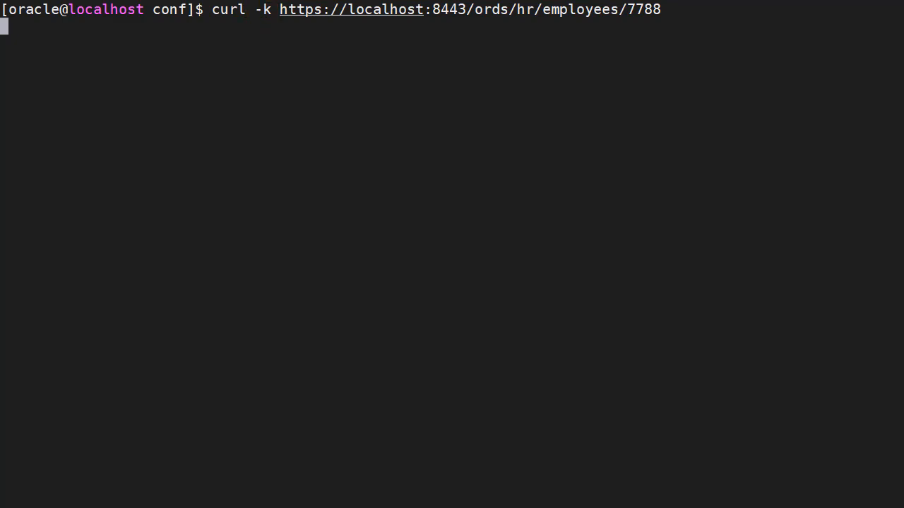
pyautogui.press('Return')
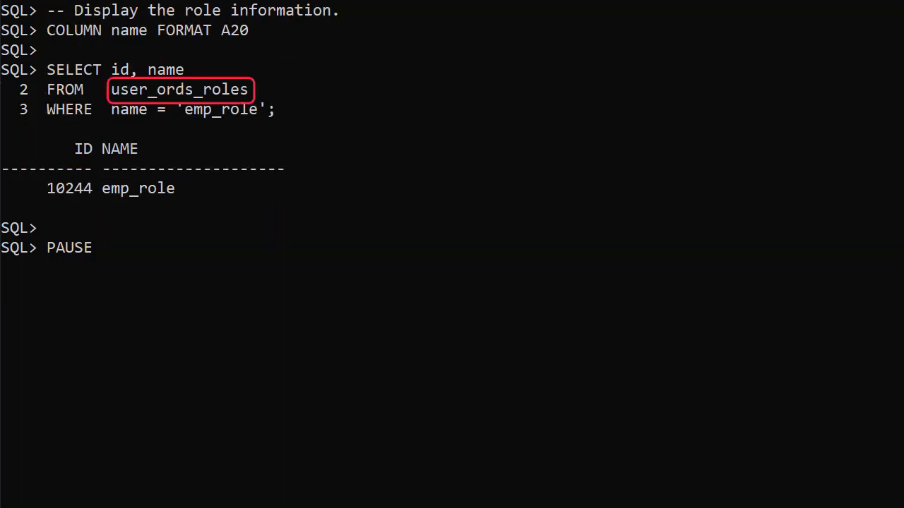
# Query user_ords_roles to verify emp_role exists with ID 10244 and continue the script.
pyautogui.press('Return')
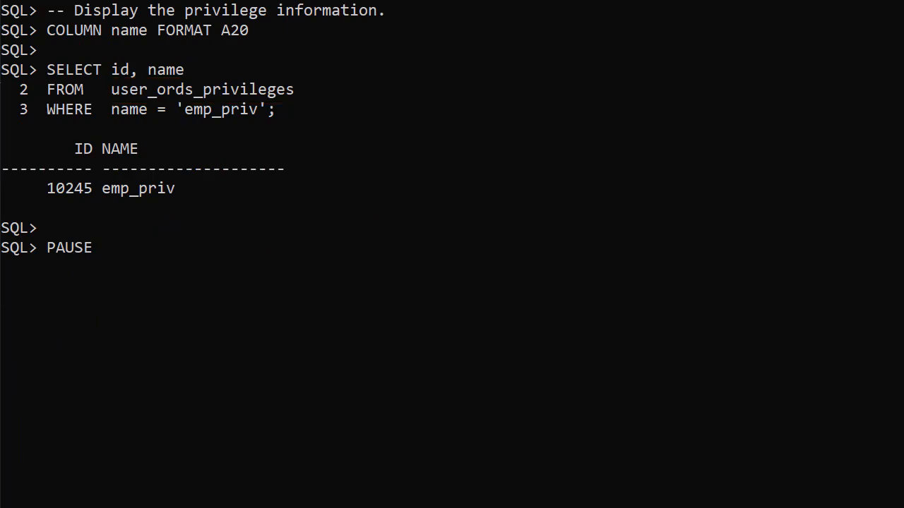
# Query the privilege, privilege-role and mapping views showing emp_priv (10245) on emp_role protecting /employees/*.
pyautogui.press('Return')
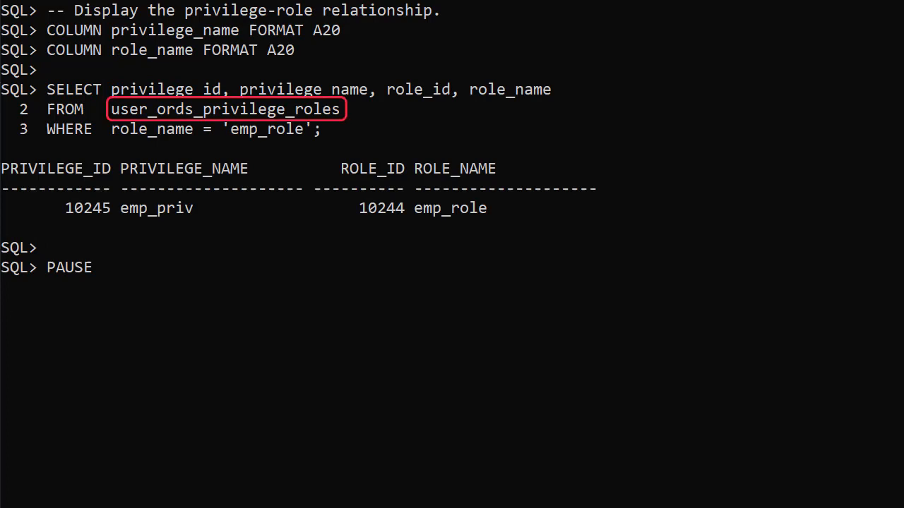
pyautogui.press('Return')
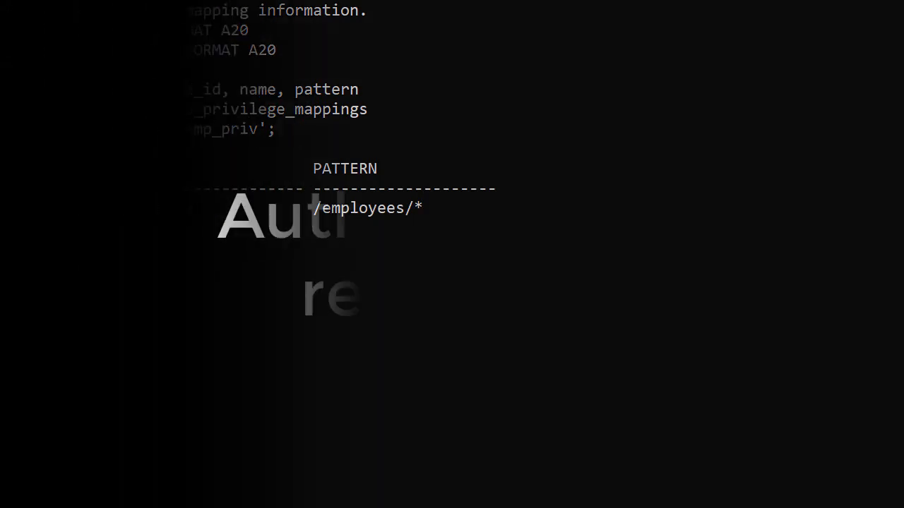
pyautogui.press('Return')
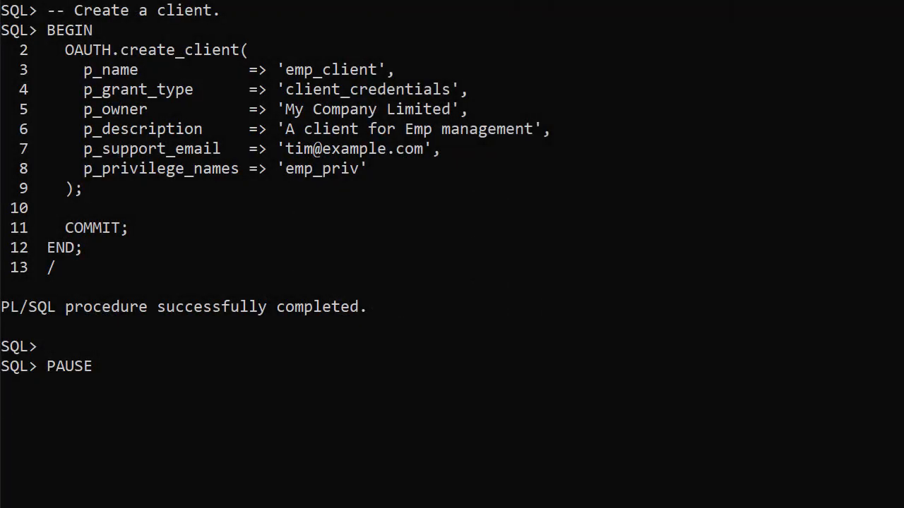
# Run OAUTH.create_client for 'emp_client' with client_credentials grant and privilege 'emp_priv'.
pyautogui.press('Return')
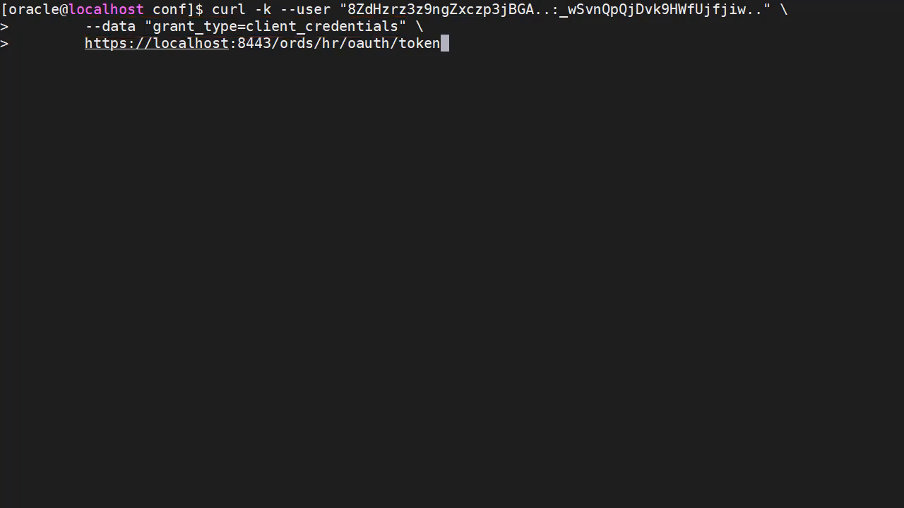
pyautogui.press('Return')
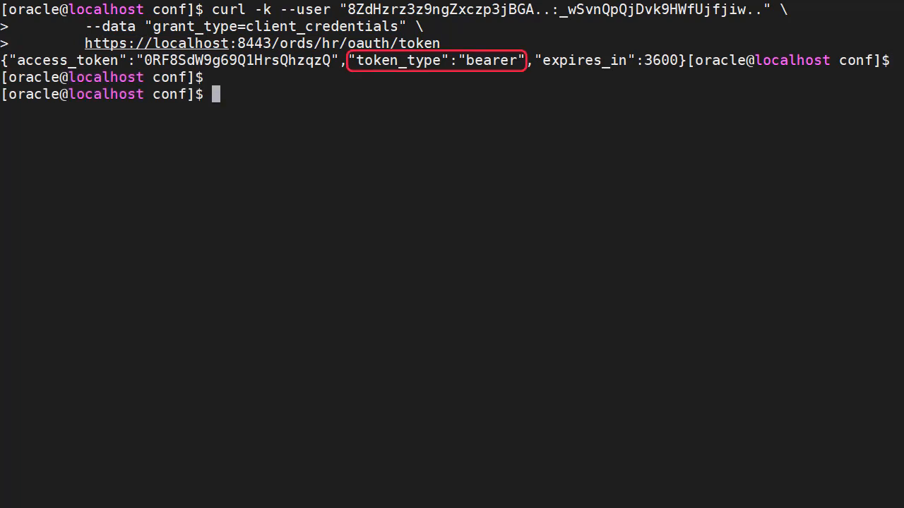
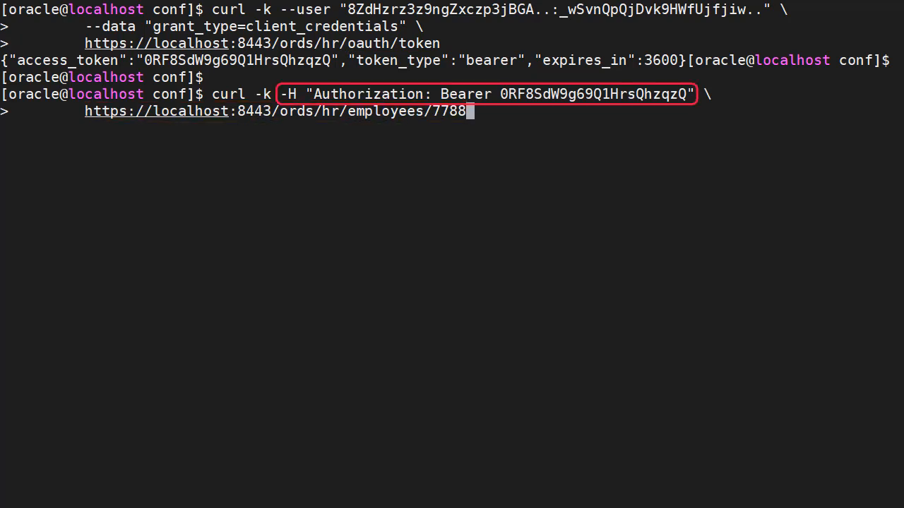
# Fetch employee 7788 (SCOTT, ANALYST) as JSON from /ords/hr/employees/7788 using the bearer token.
pyautogui.press('Return')
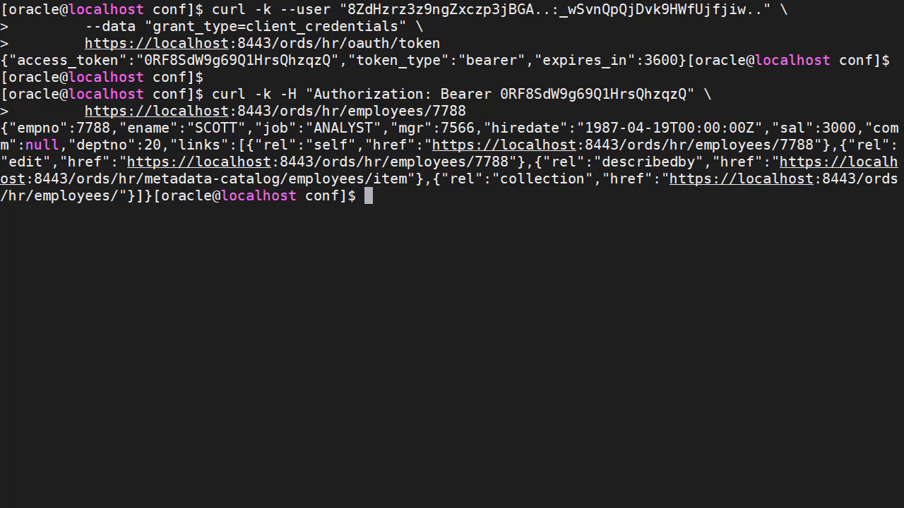